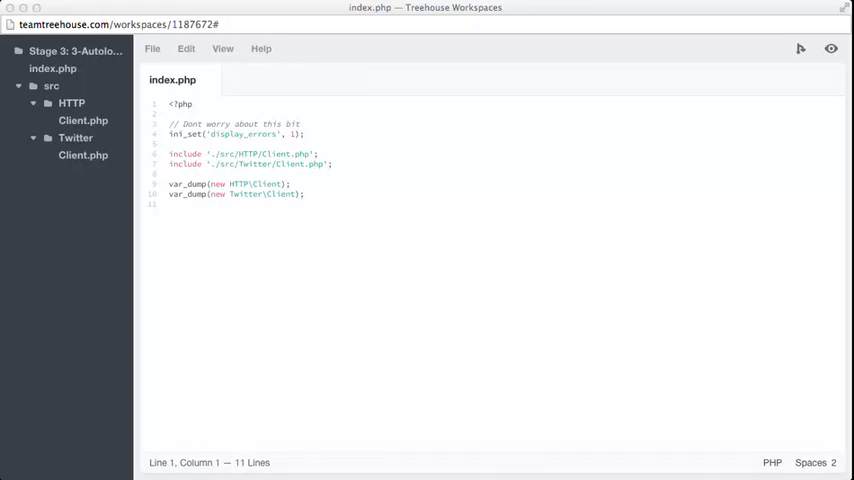
# Create a new file named bootstrap in the project root via the sidebar context menu.
pyautogui.rightClick(64, 56)
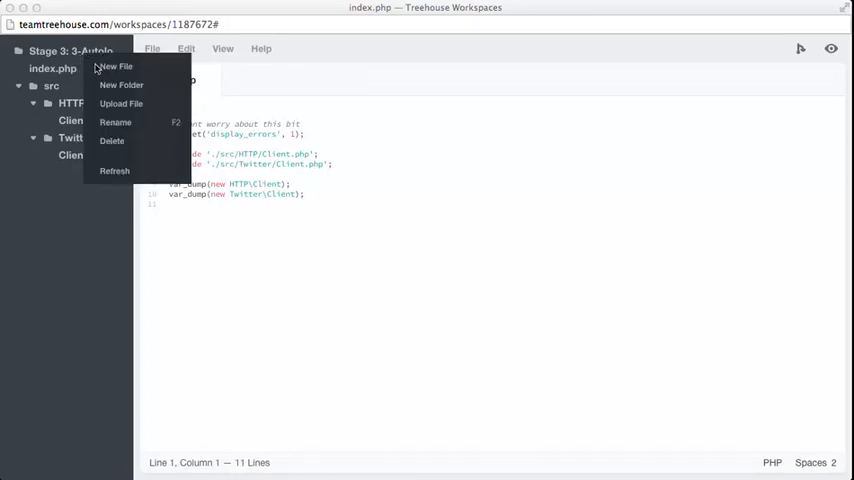
pyautogui.click(114, 66)
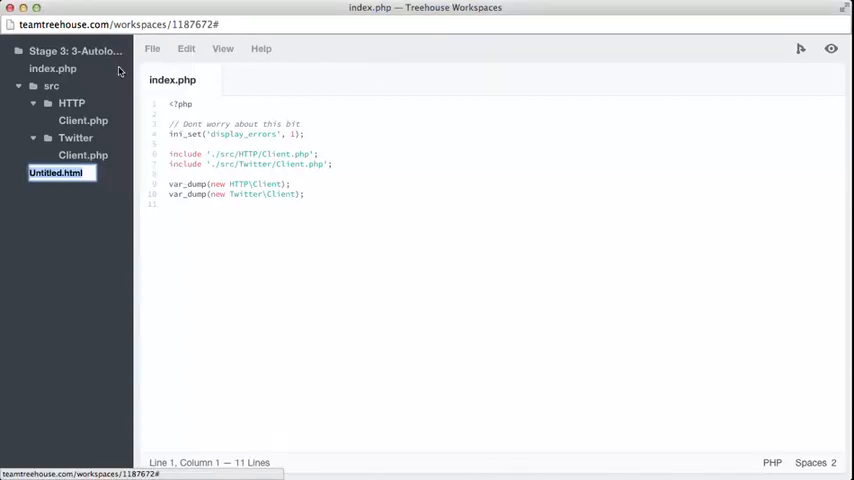
pyautogui.write('bootstrap.php')
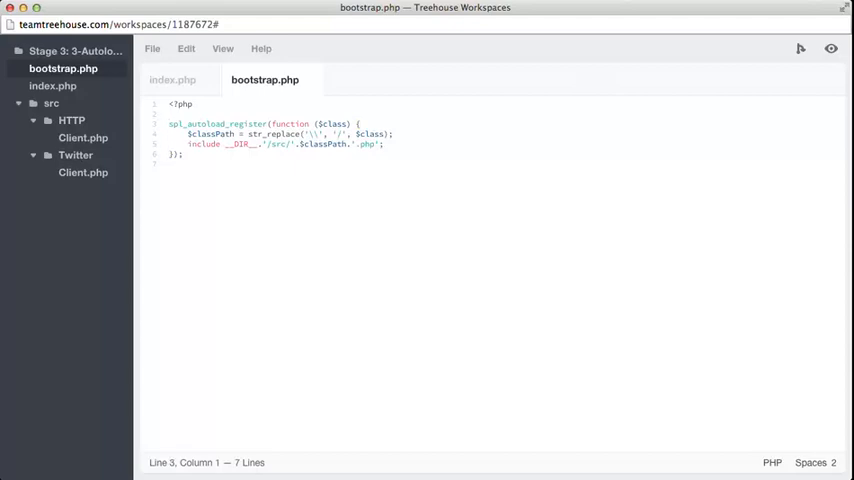
# Write the spl_autoload_register closure including __DIR__.'/src/'.$classPath.'.php' in bootstrap.php.
pyautogui.click(170, 122)
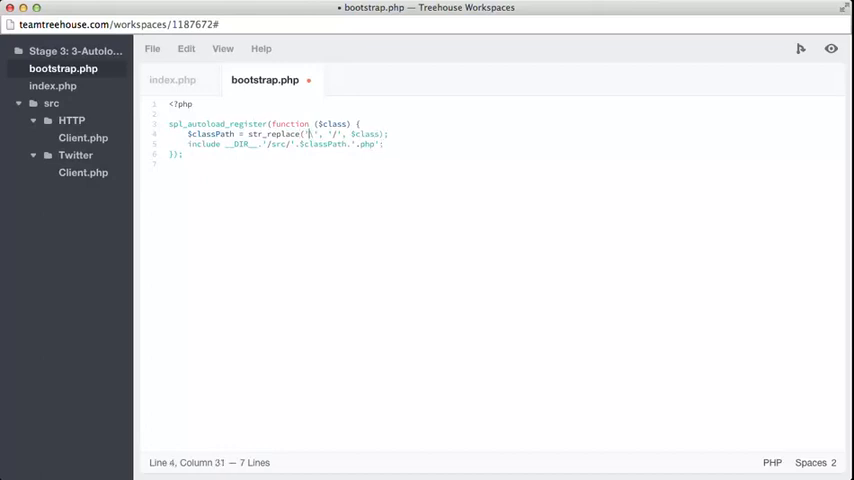
# Add the escaping backslash in str_replace, save bootstrap.php, and reopen index.php.
pyautogui.write('\\\\')
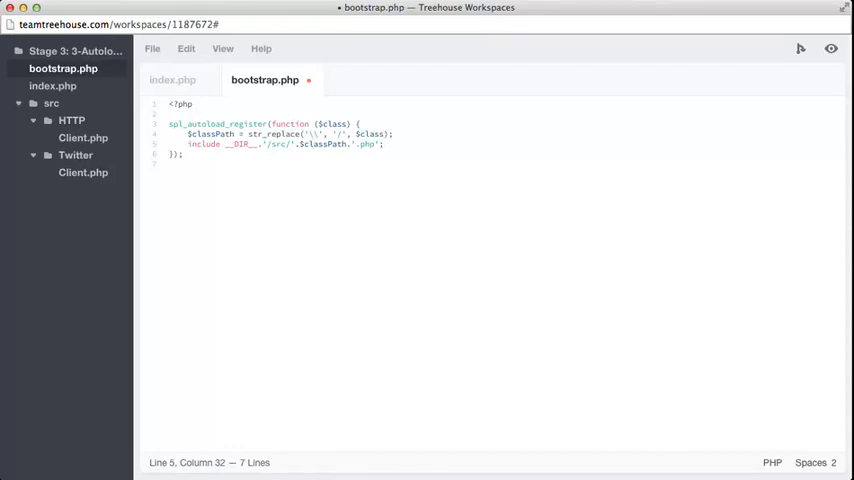
pyautogui.click(312, 144)
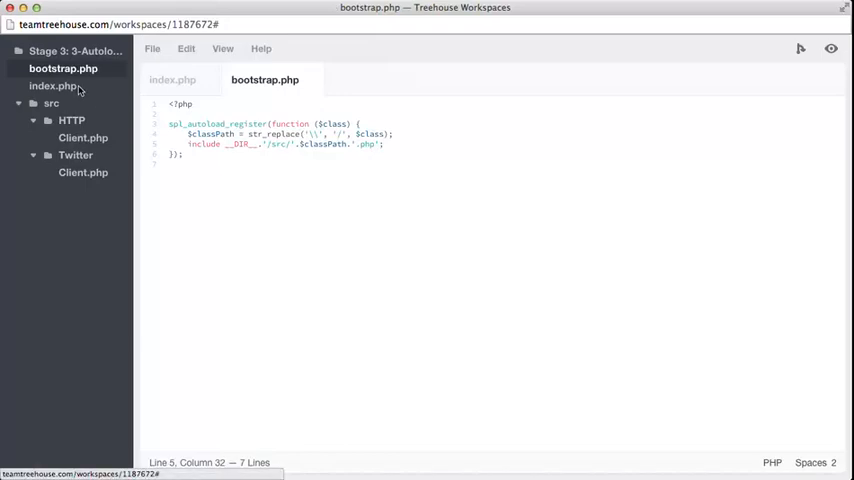
pyautogui.click(52, 84)
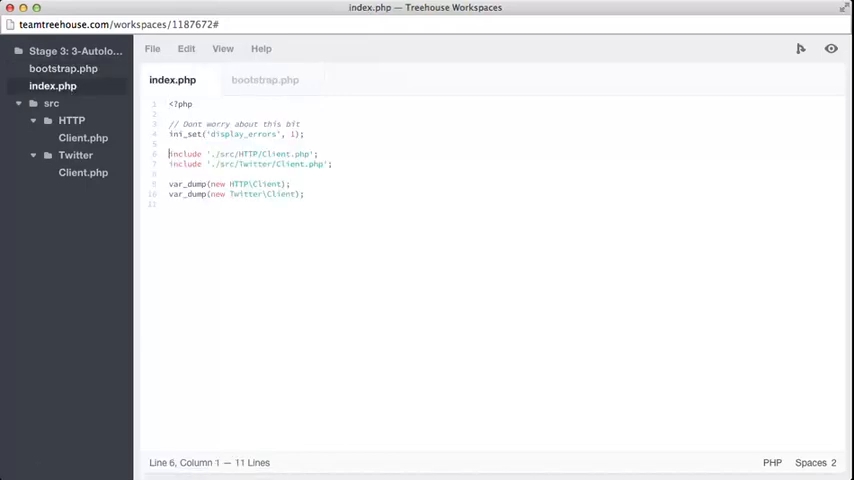